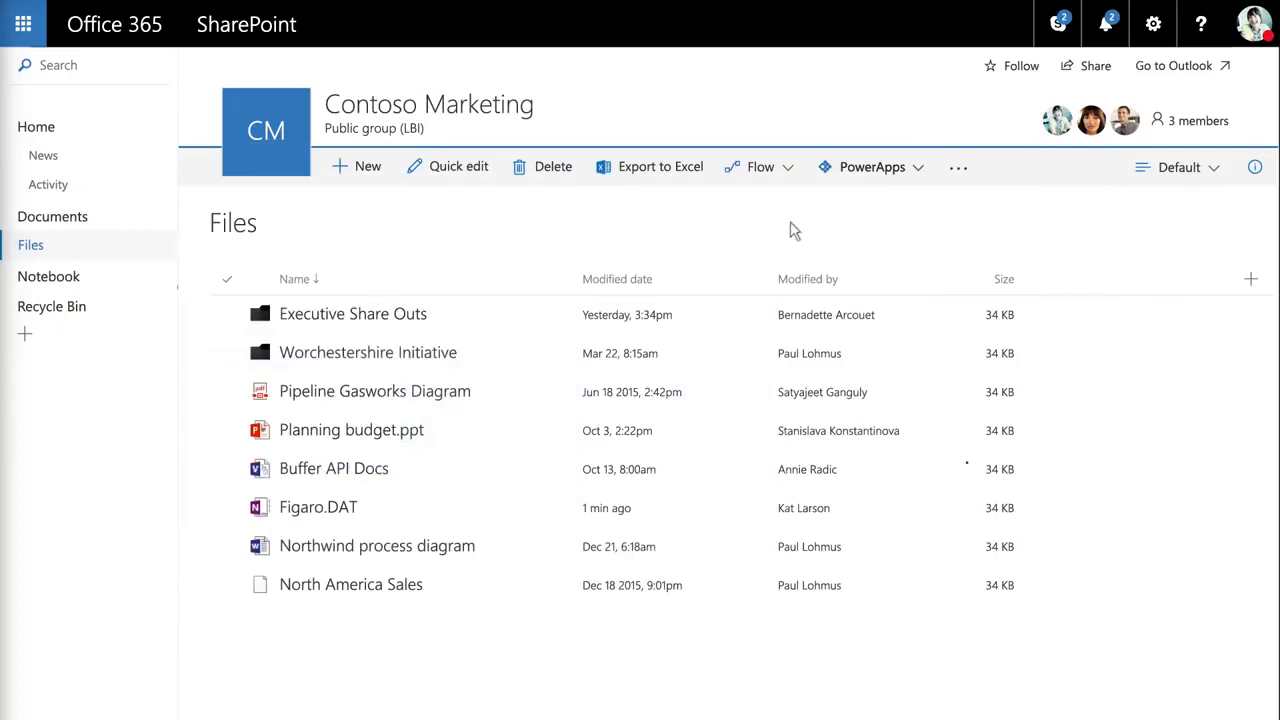
Step: View the Files library's Flow templates and the received approval requests for Planning budget.ppt
{"action": "left_click", "coordinate": [760, 166]}
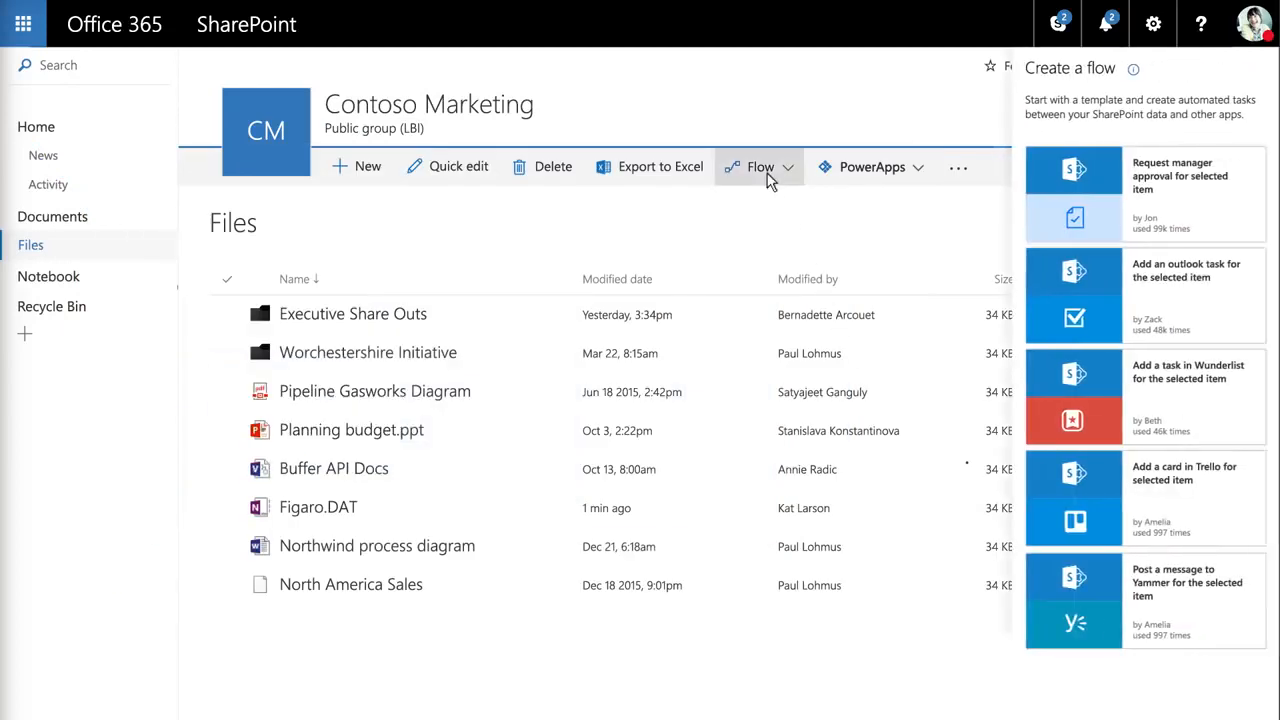
{"action": "mouse_move", "coordinate": [840, 182]}
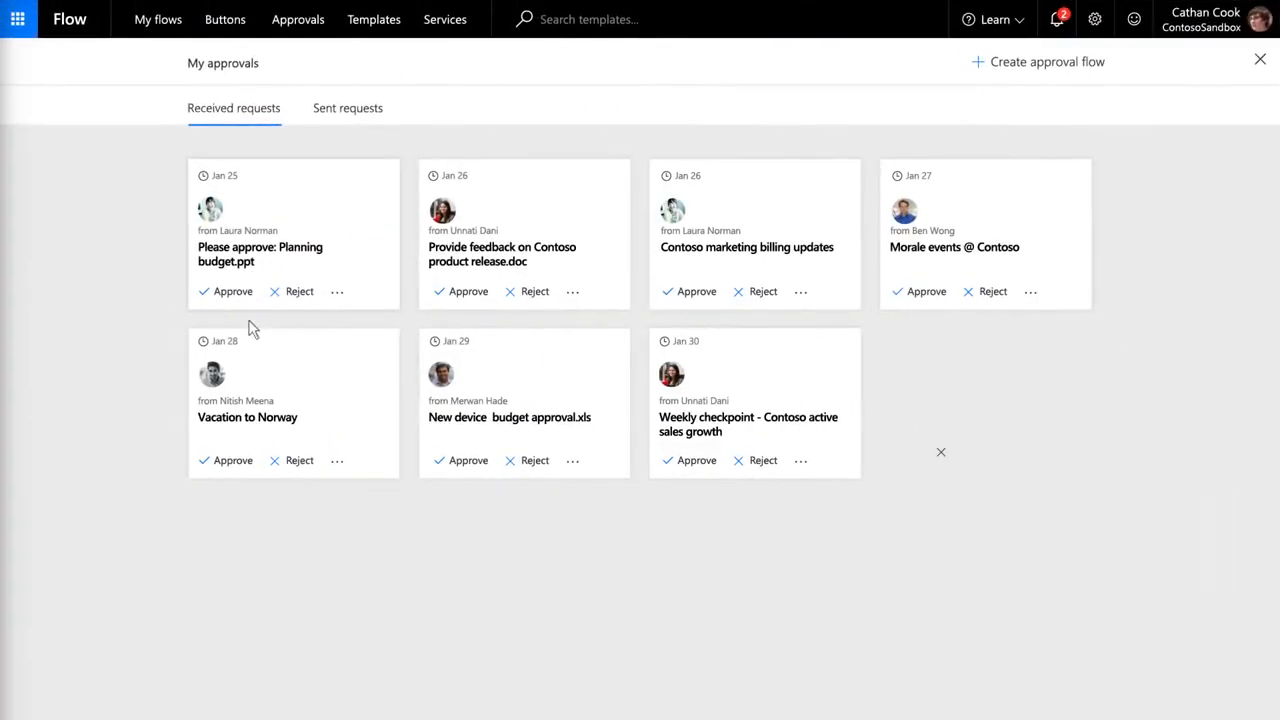
{"action": "left_click", "coordinate": [260, 254]}
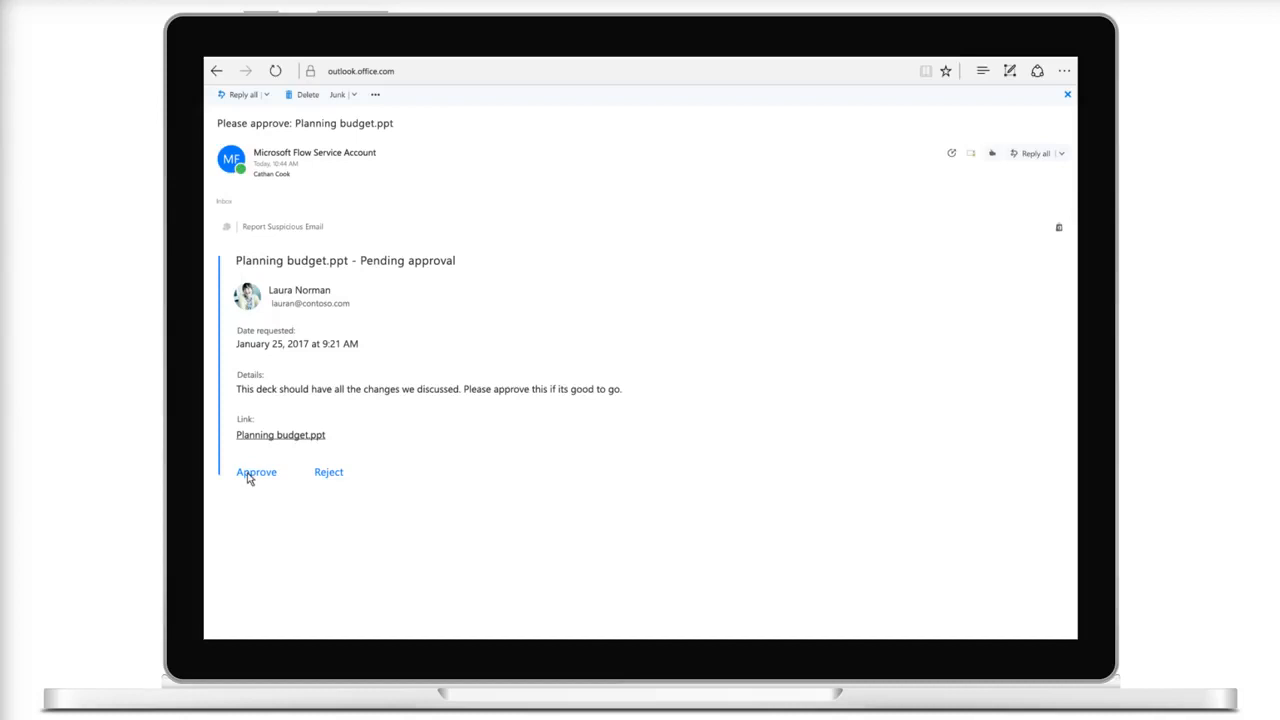
Step: Approve Planning budget.ppt from the approval email with the comment 'Looks good!'
{"action": "left_click", "coordinate": [256, 472]}
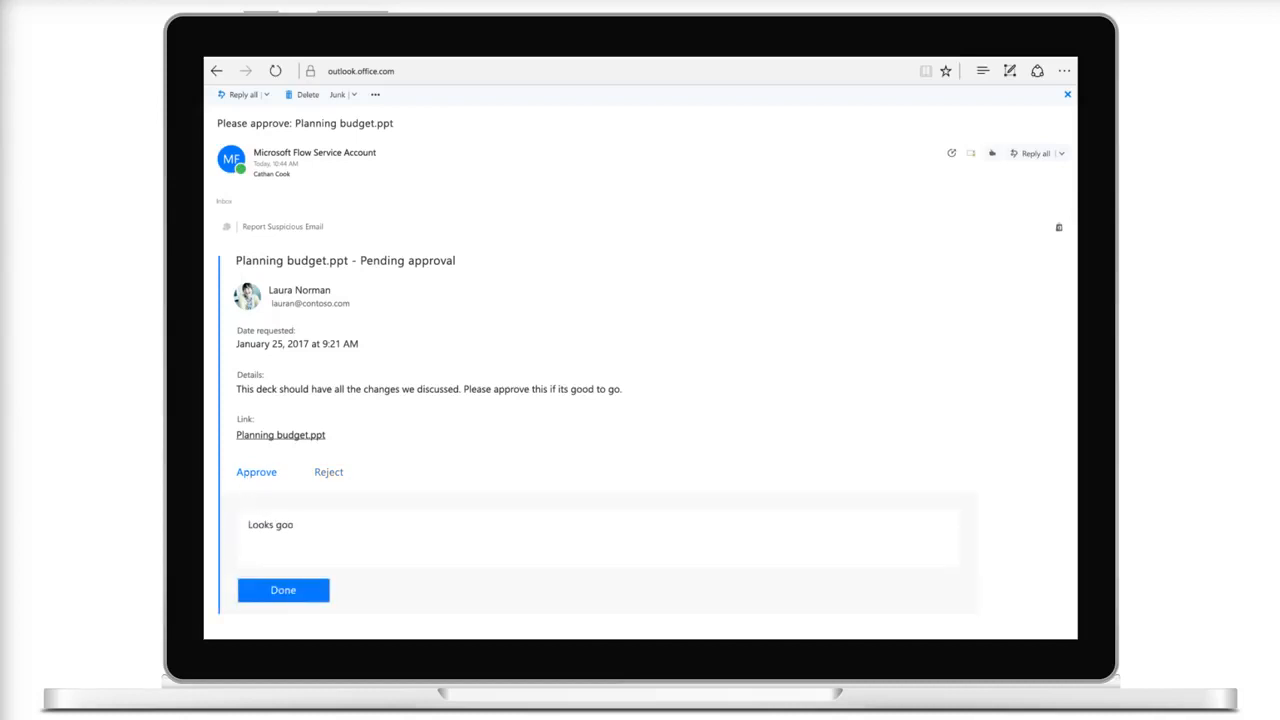
{"action": "left_click", "coordinate": [284, 590]}
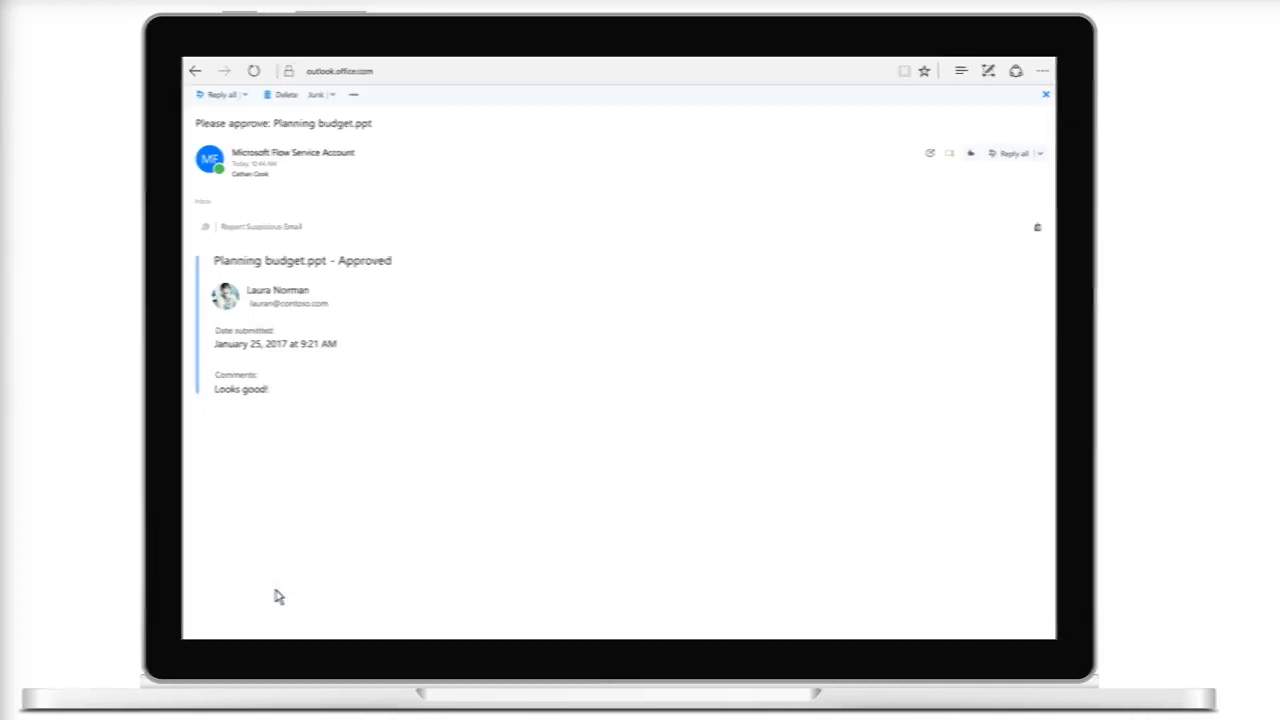